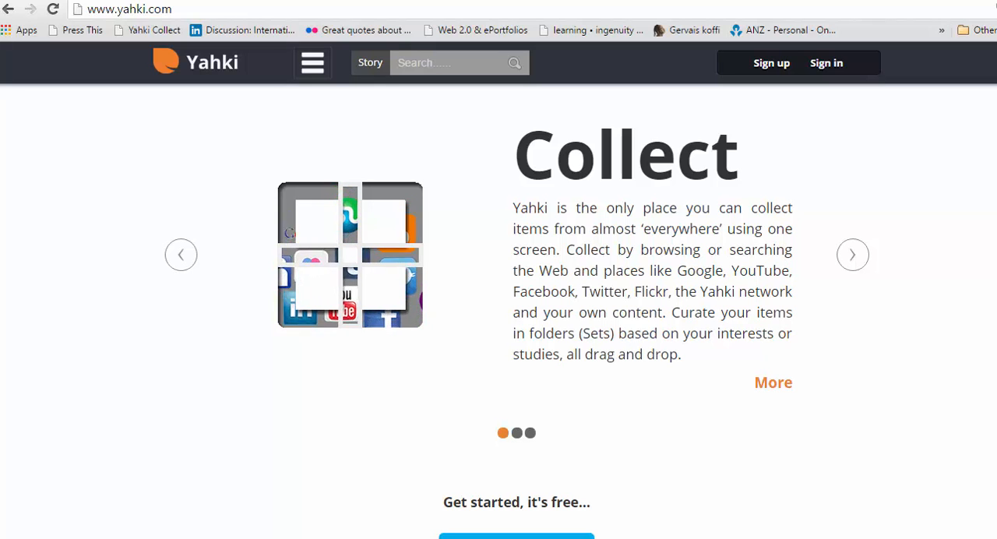
- Sign in to the Yahki teacher account and go to your profile page
click(852, 255)
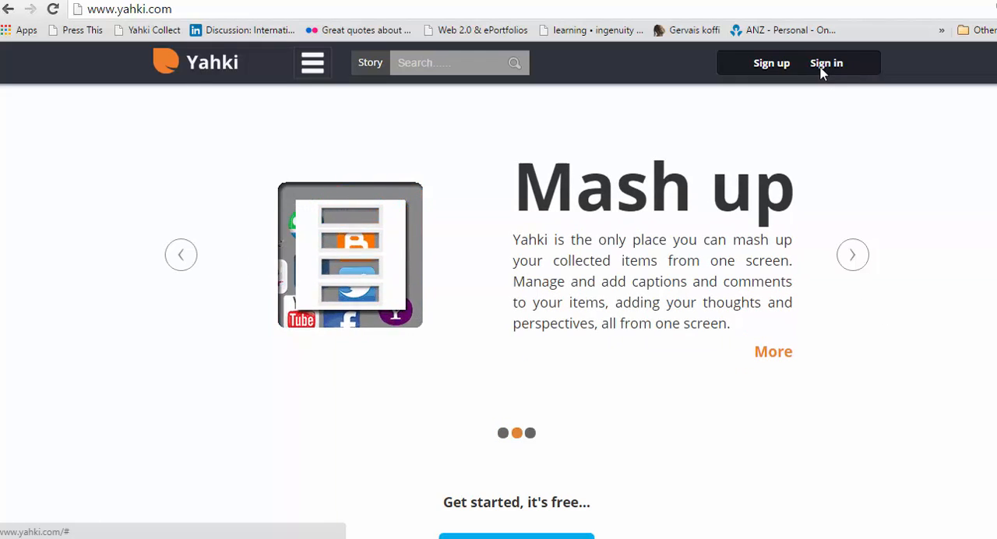
click(826, 62)
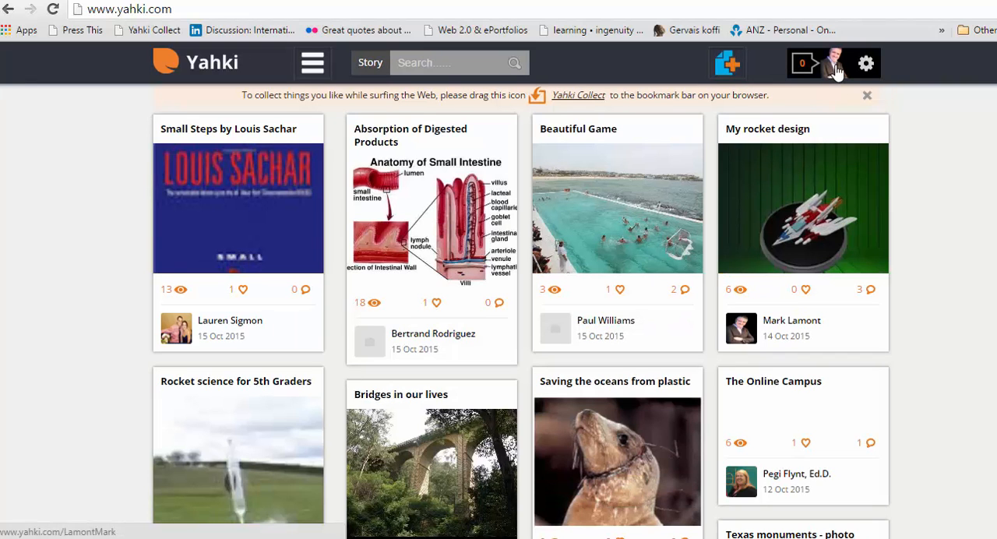
click(841, 62)
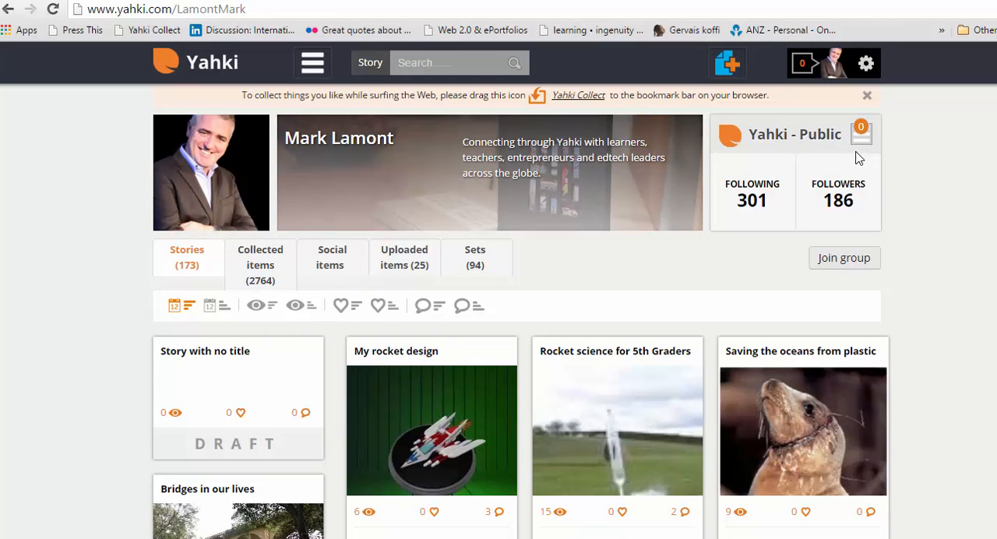
- Switch the profile from Yahki - Public to the Demo School channel
click(860, 127)
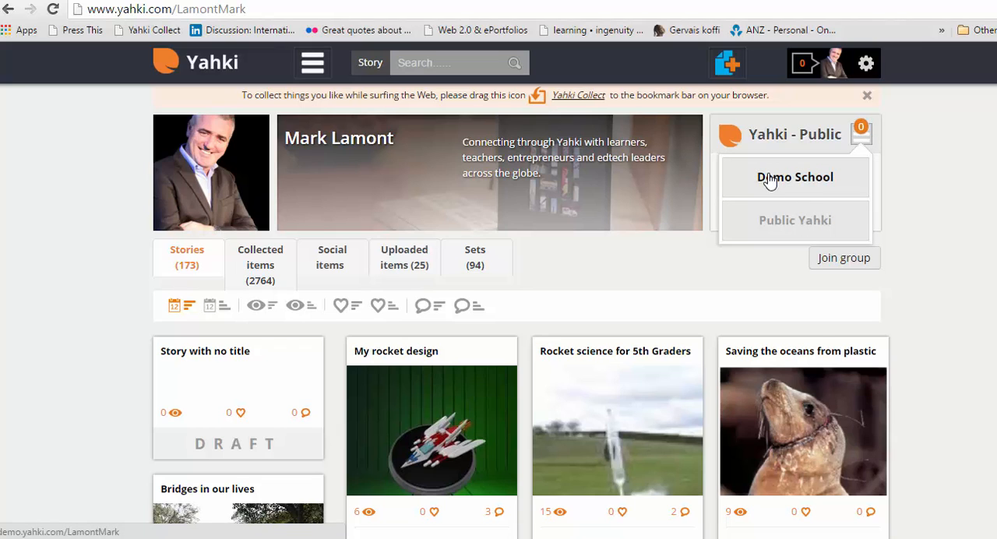
click(795, 178)
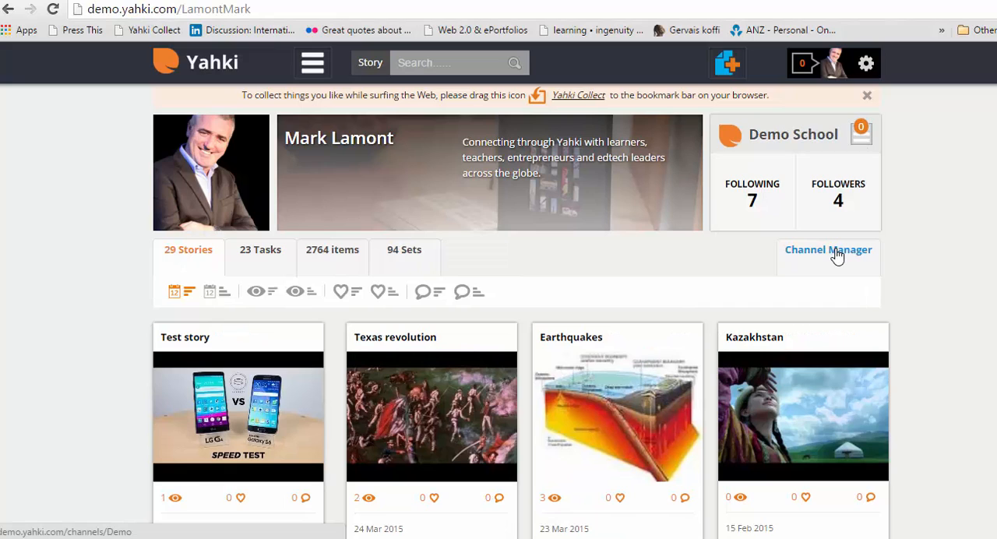
- Enter the Demo School Channel Manager showing its teachers
click(829, 250)
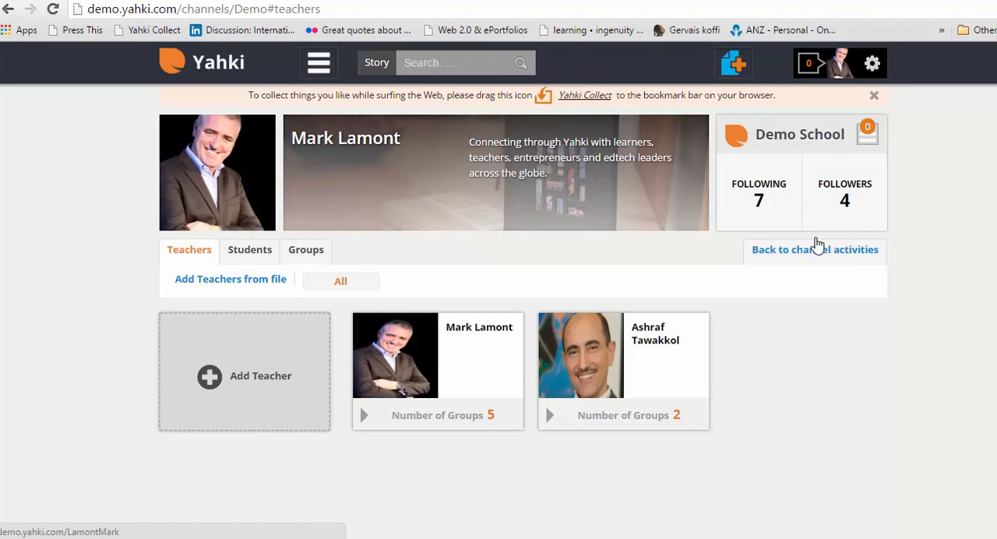
mouse_move(377, 453)
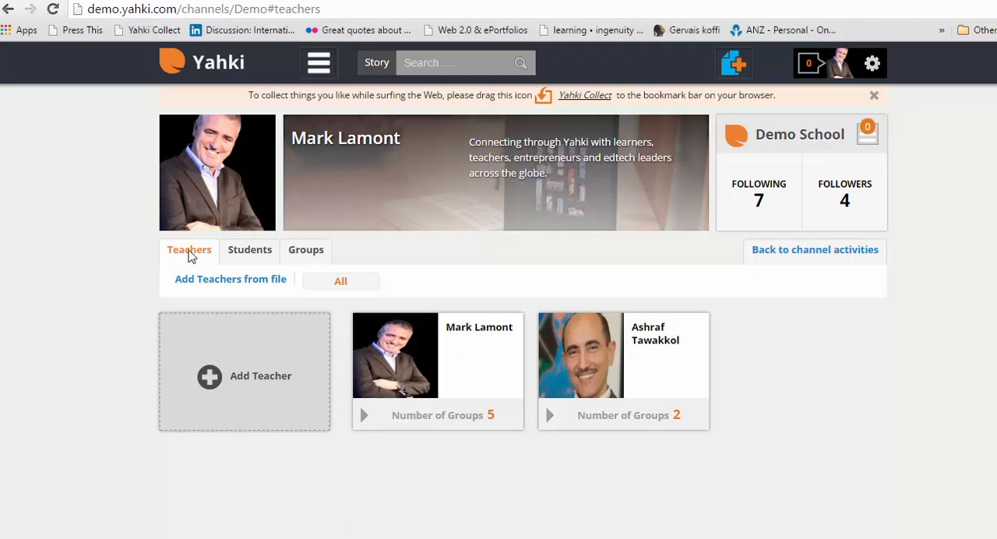
mouse_move(419, 325)
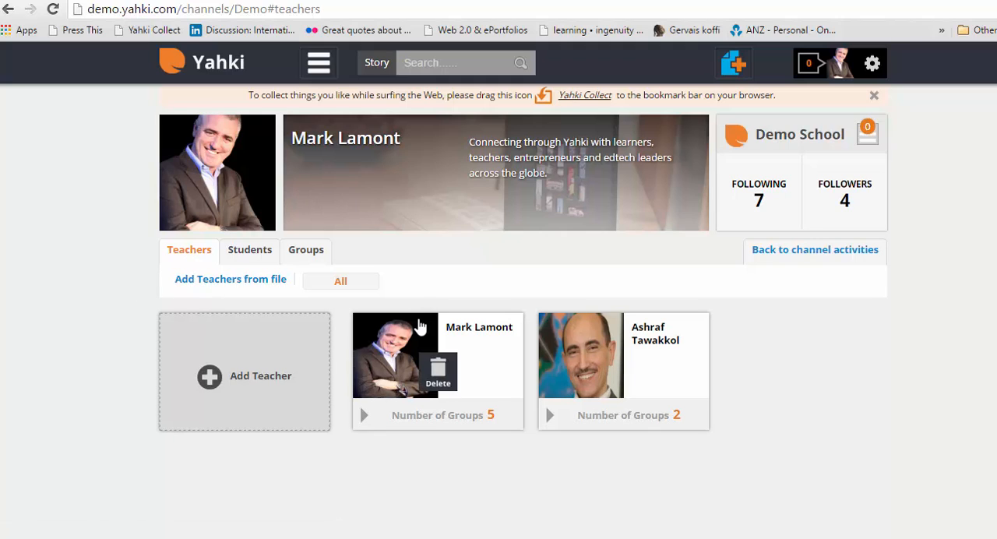
mouse_move(159, 277)
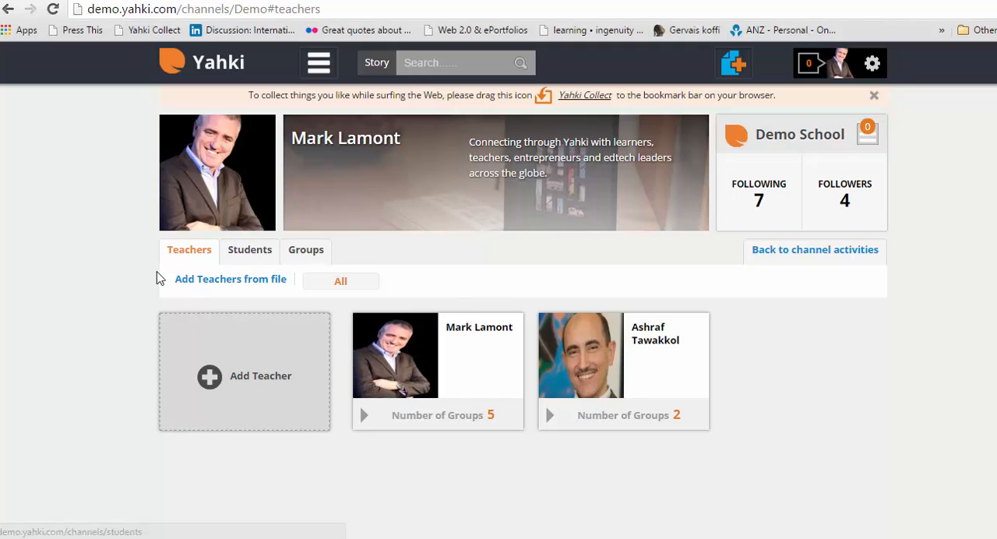
mouse_move(249, 249)
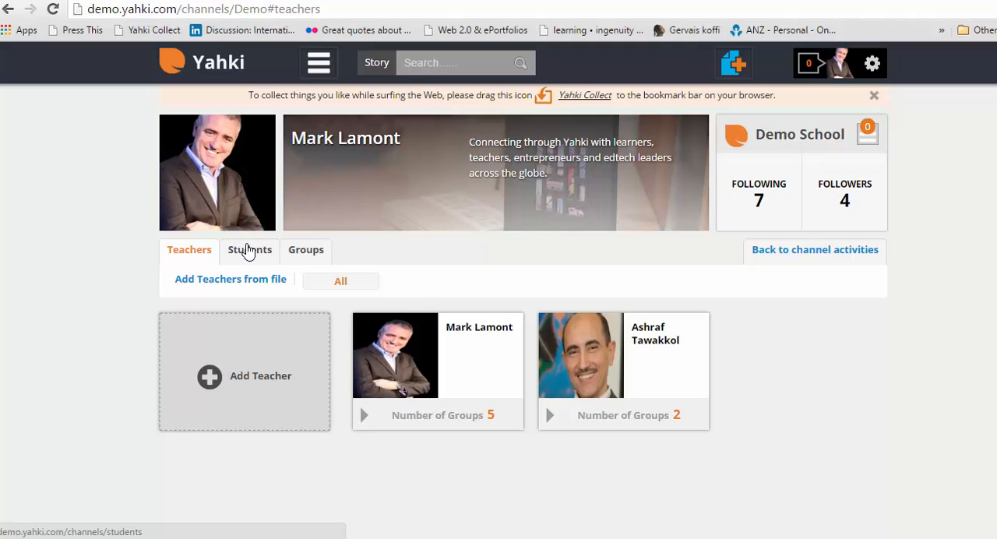
mouse_move(573, 387)
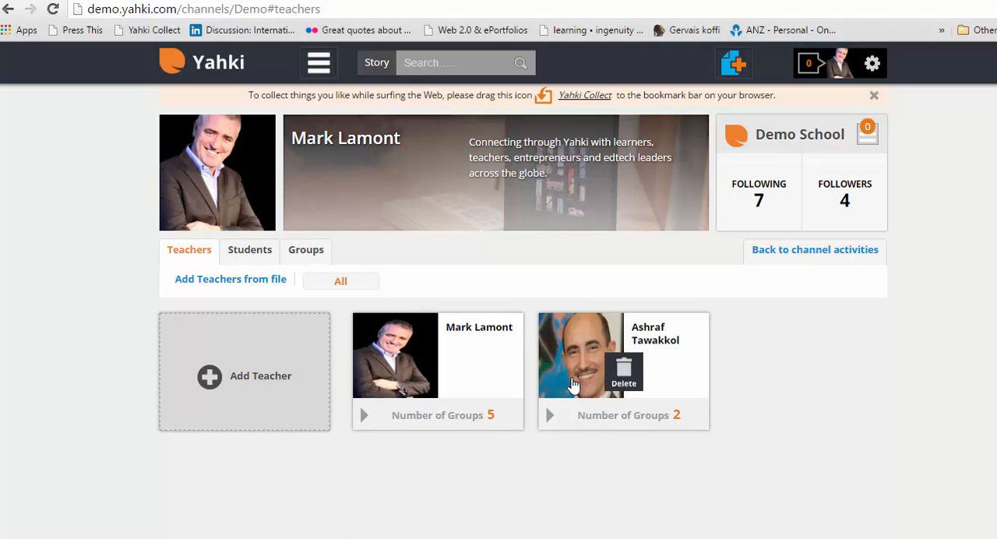
mouse_move(892, 362)
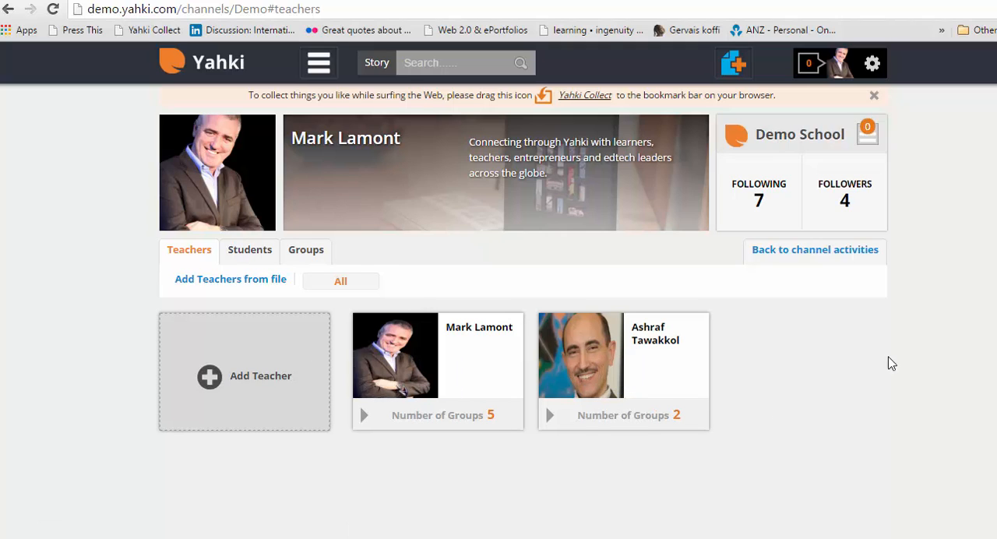
mouse_move(536, 524)
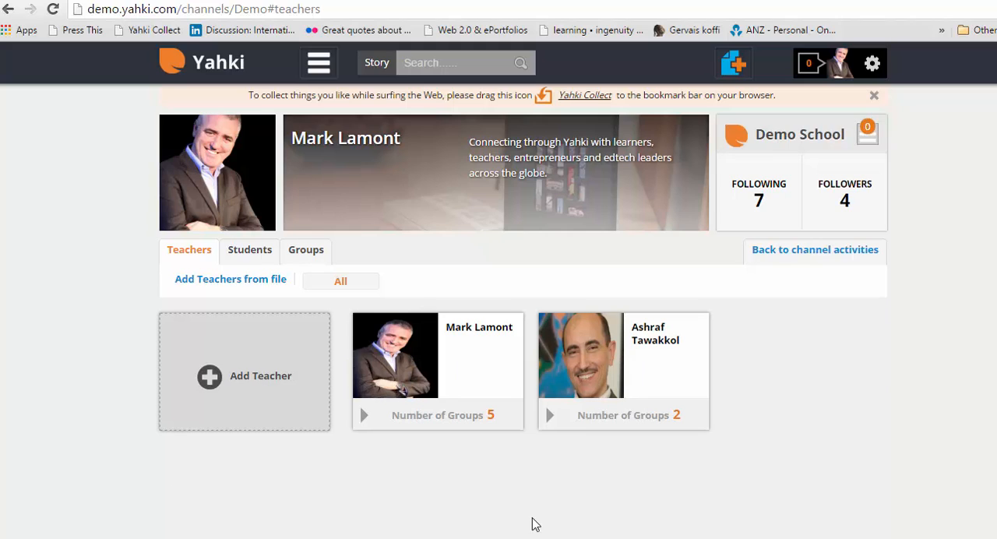
mouse_move(305, 249)
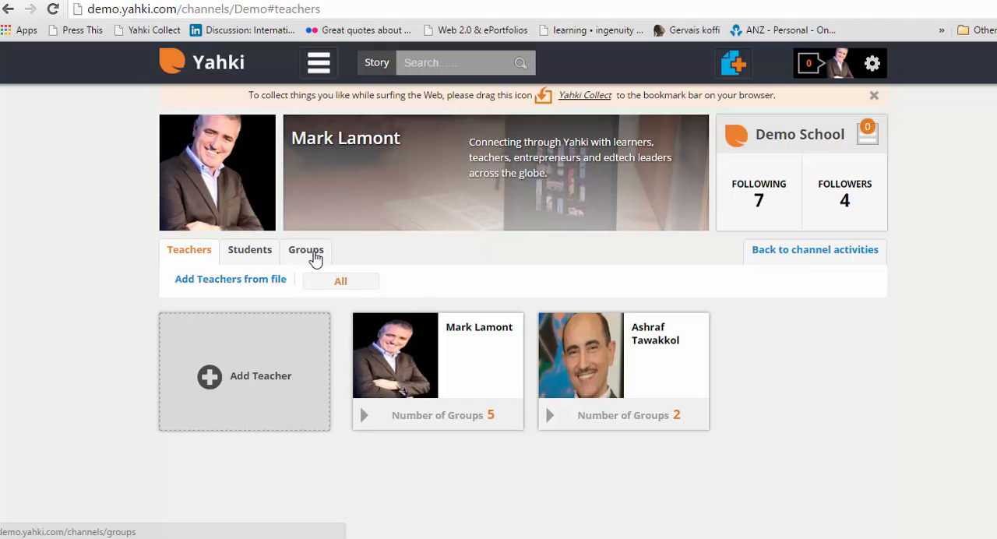
mouse_move(296, 389)
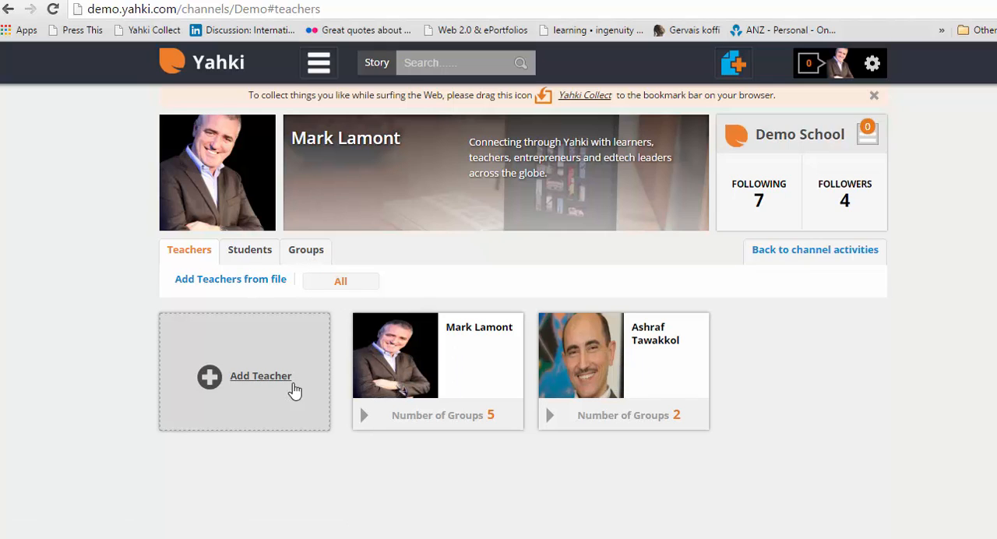
mouse_move(331, 264)
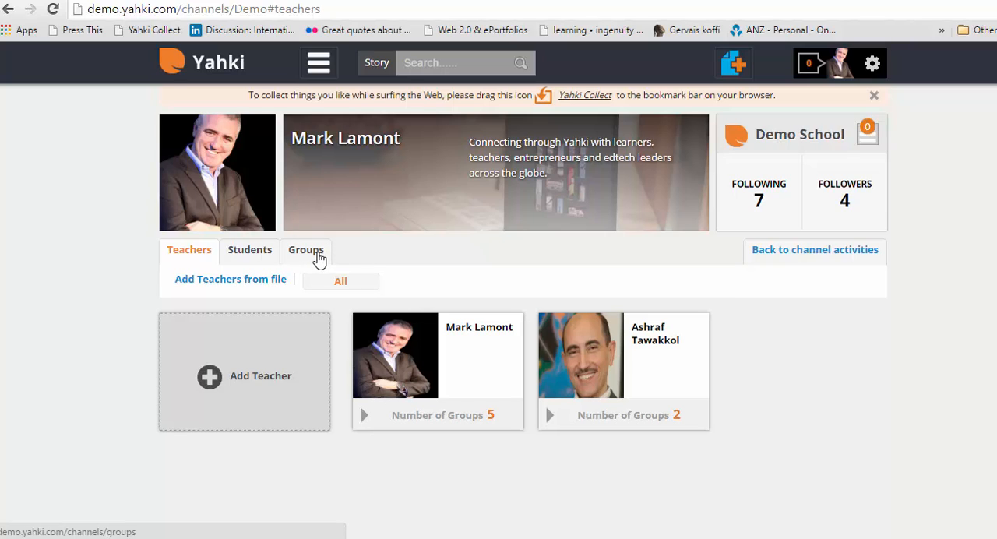
mouse_move(311, 257)
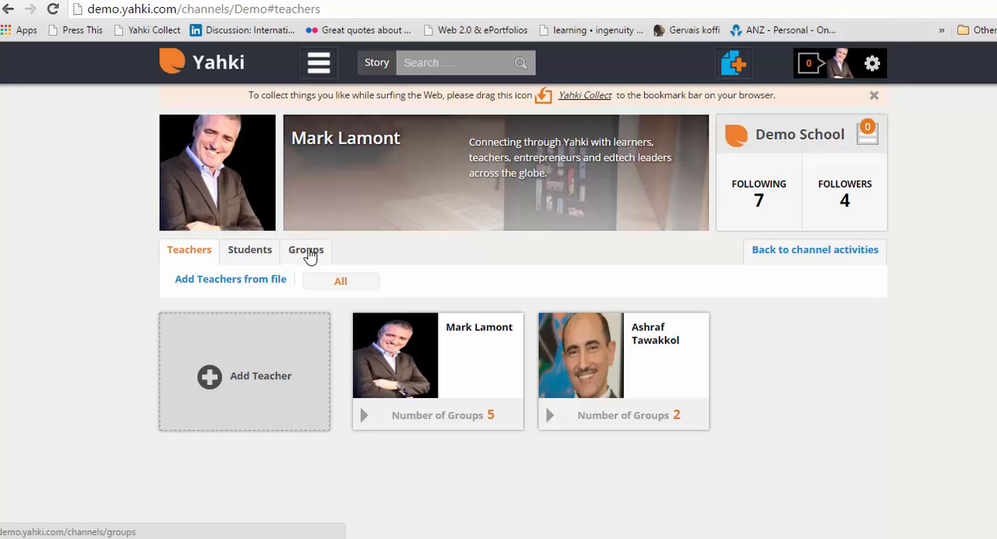
mouse_move(303, 252)
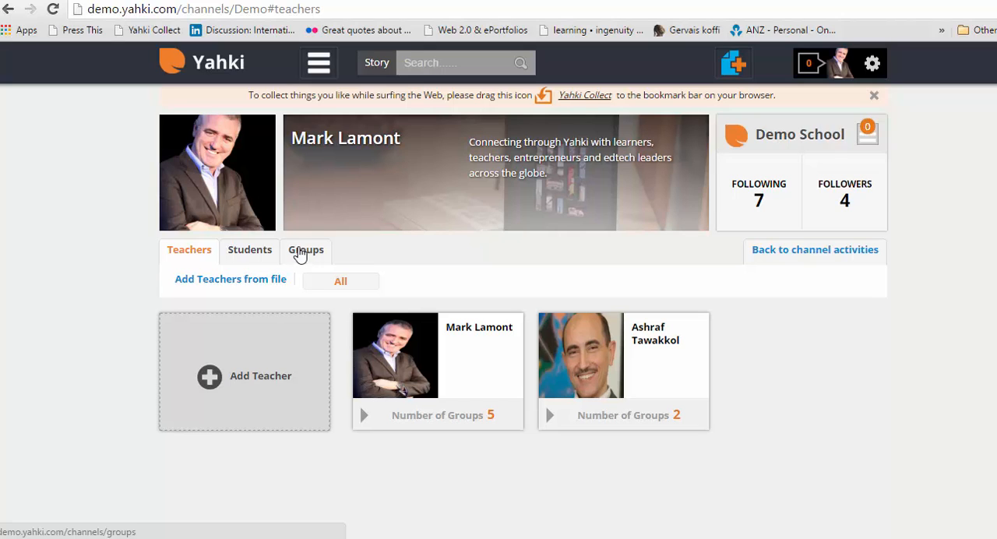
- Show the Groups list of the Demo School channel
click(305, 249)
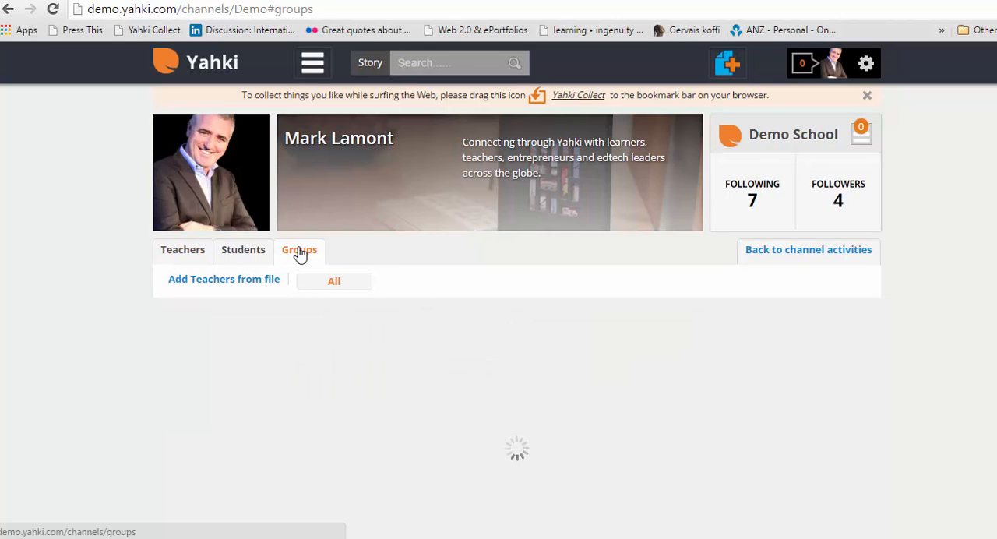
click(299, 249)
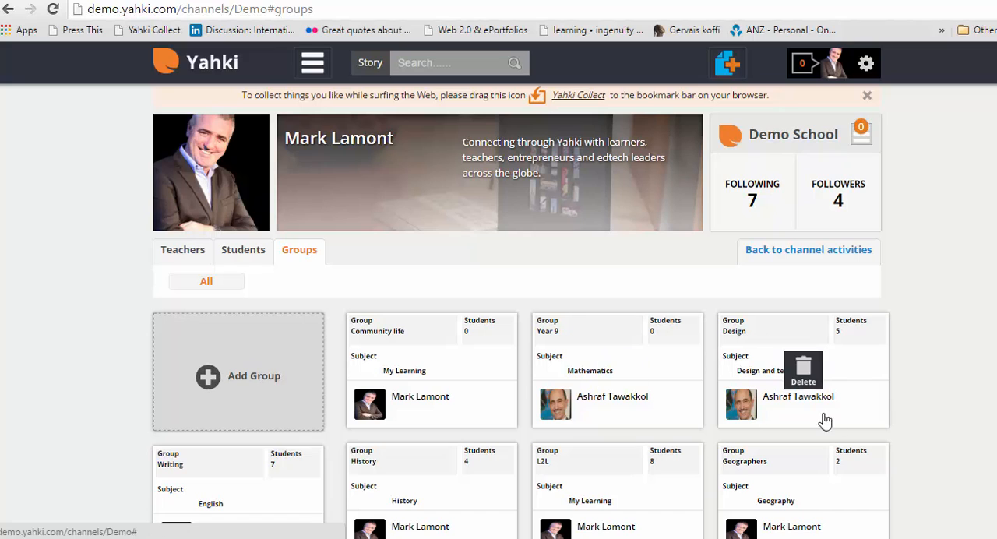
mouse_move(428, 398)
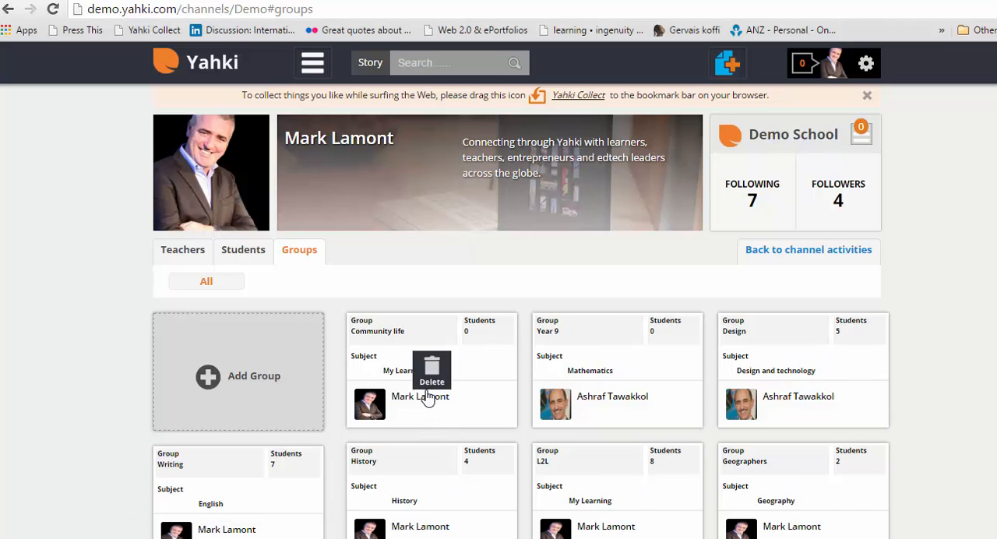
mouse_move(468, 430)
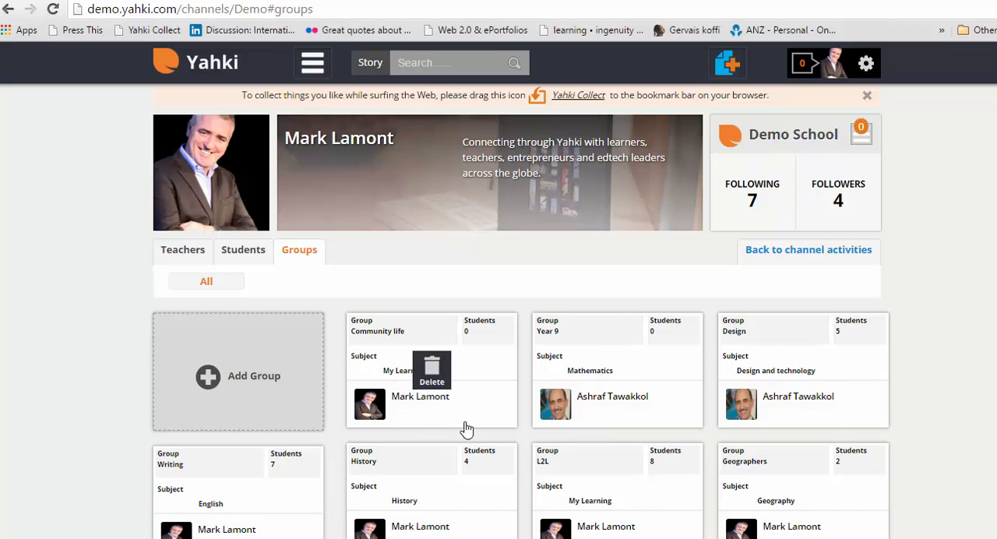
mouse_move(136, 377)
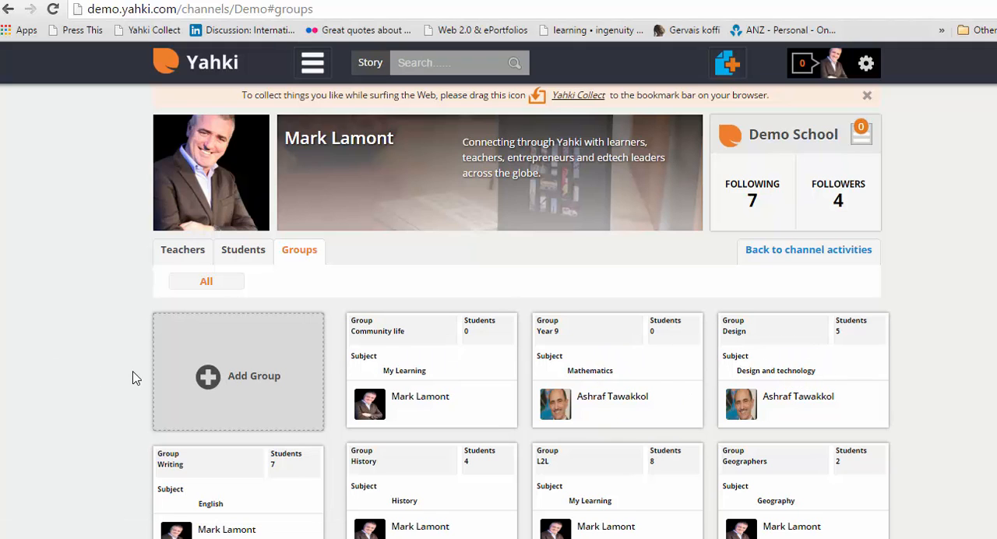
- Start a new group named Physics and move to choosing its teacher
click(236, 377)
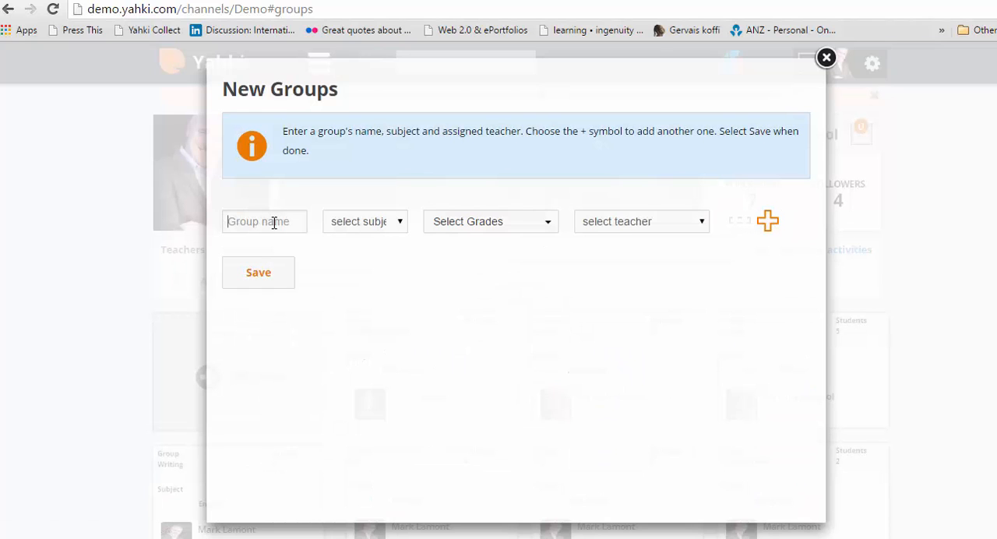
click(365, 221)
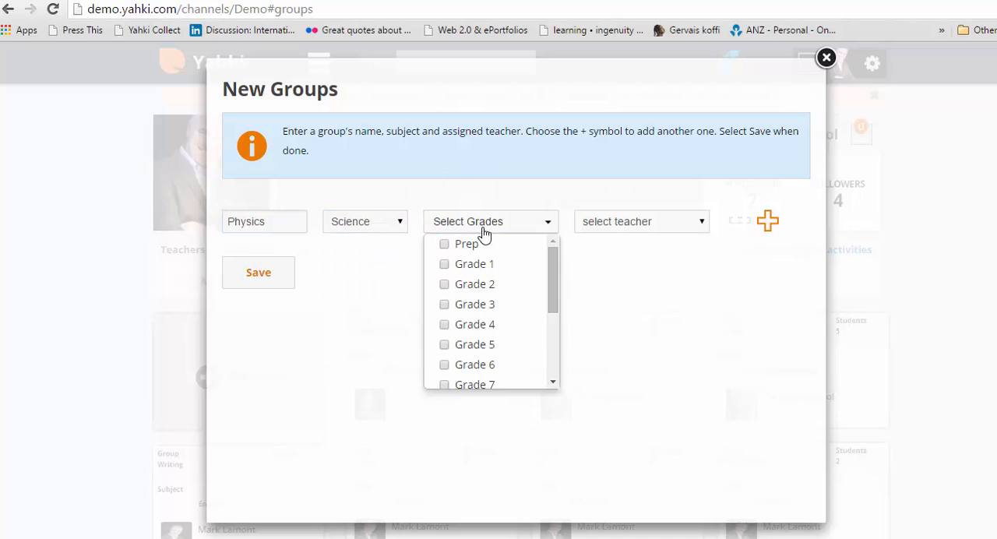
click(640, 221)
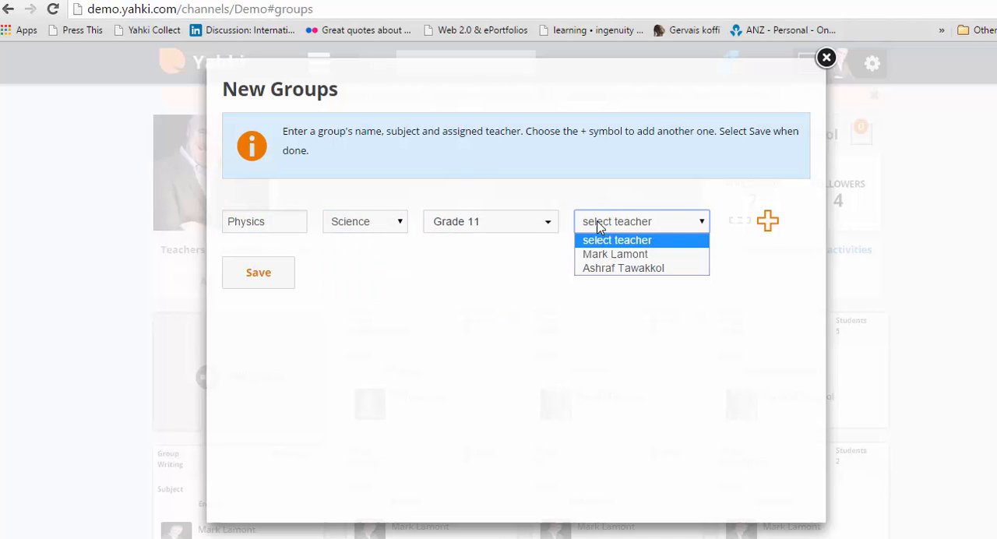
mouse_move(613, 254)
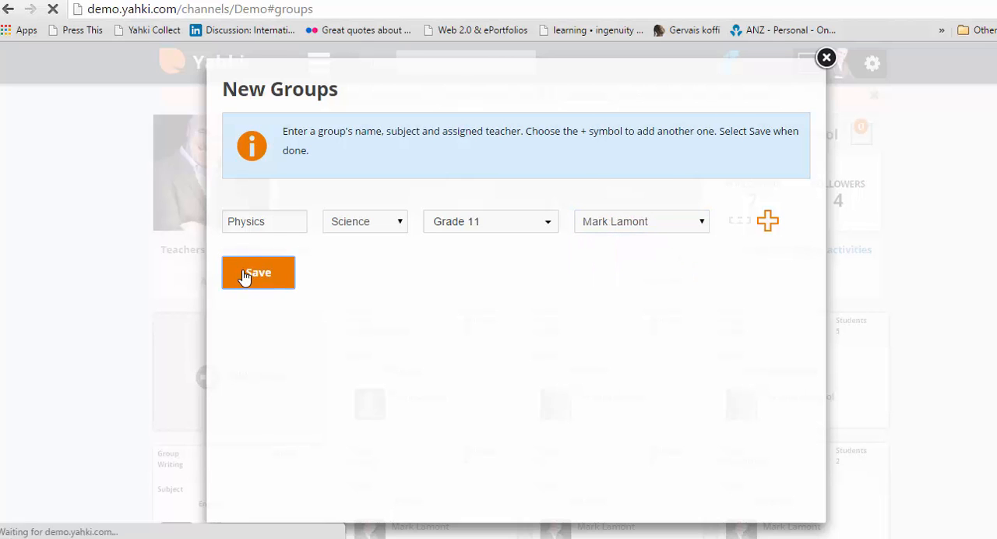
click(258, 272)
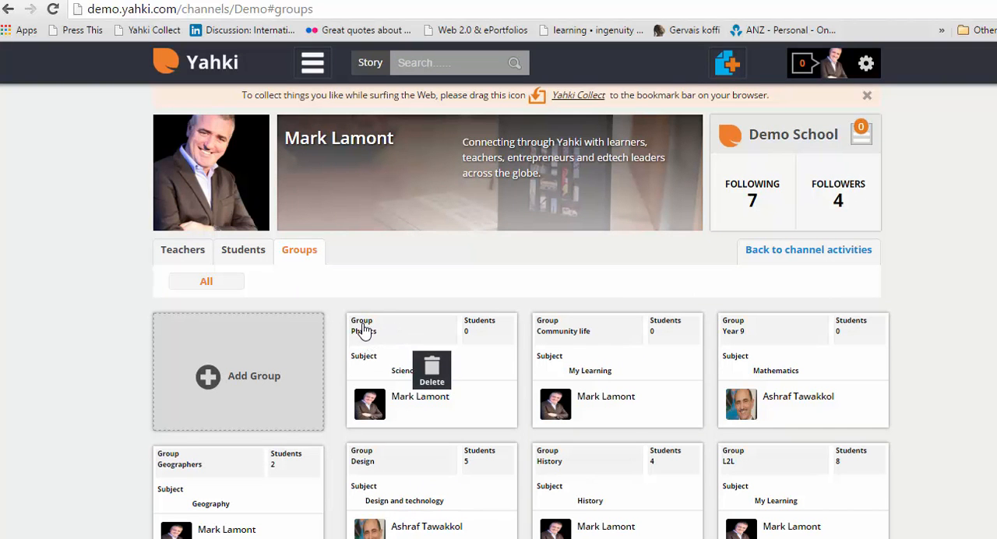
mouse_move(421, 335)
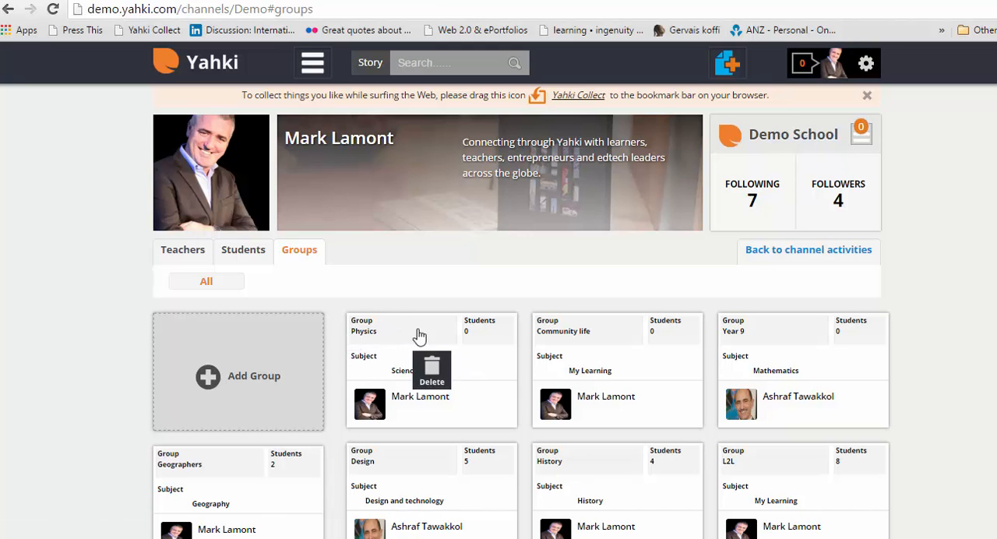
click(364, 330)
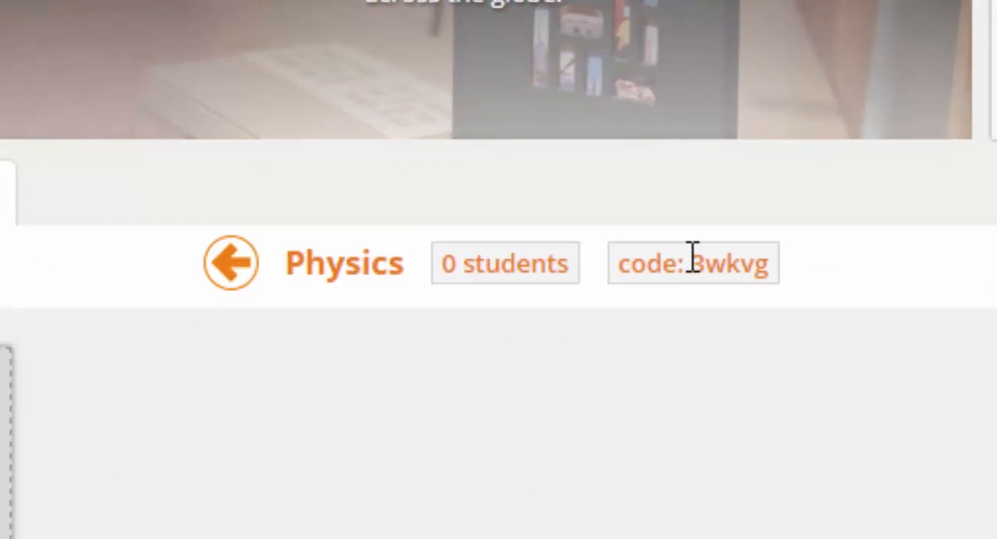
double_click(729, 262)
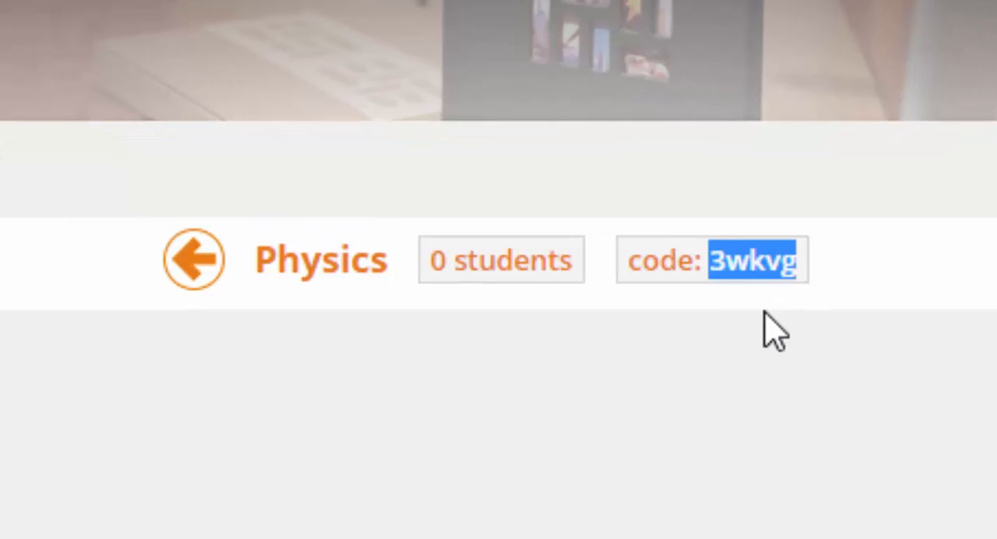
mouse_move(716, 311)
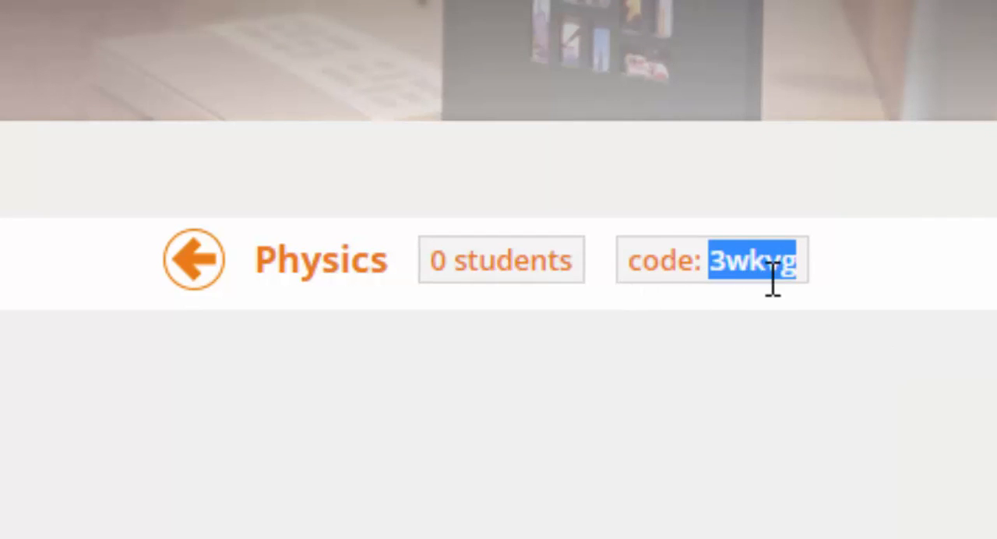
mouse_move(776, 304)
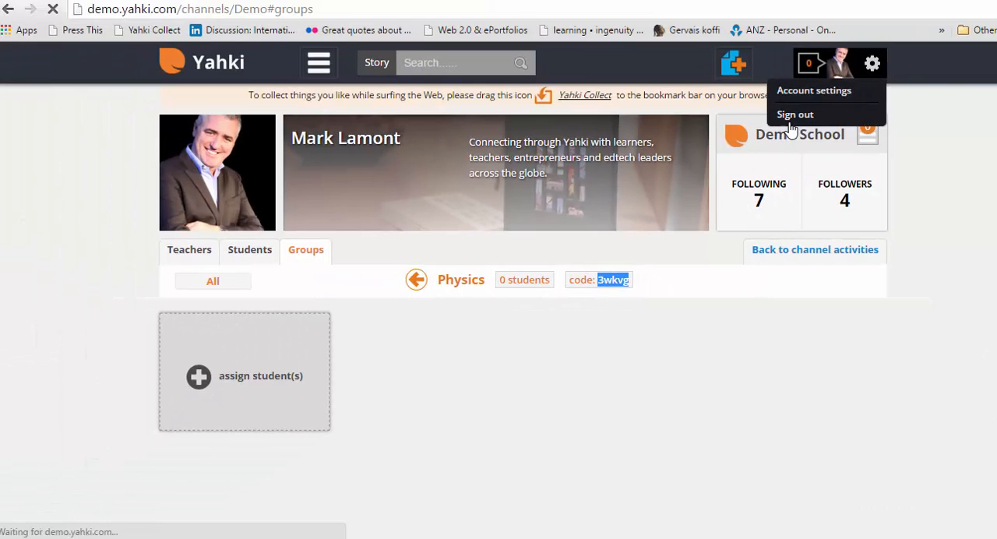
- Sign out of the teacher account and bring up the sign-up choices
click(794, 113)
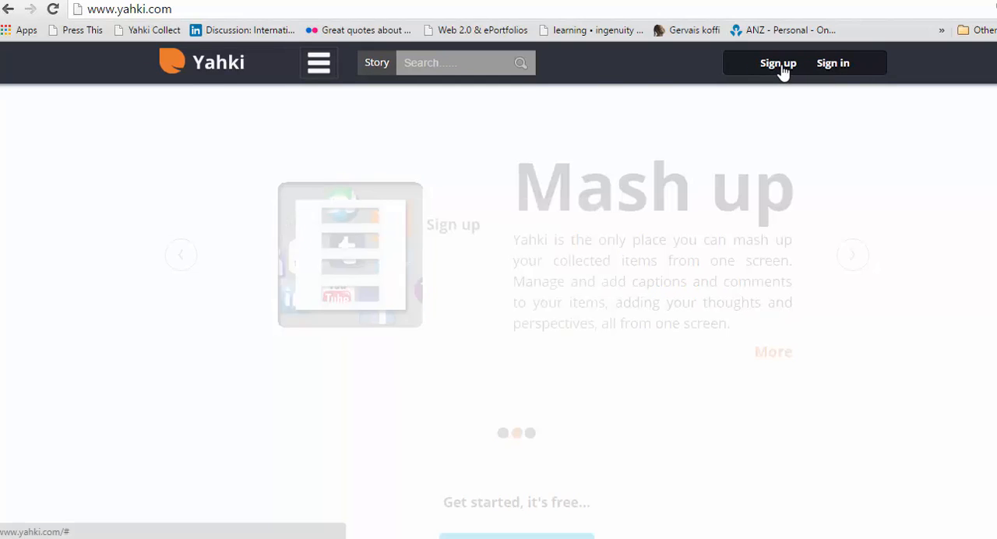
click(777, 62)
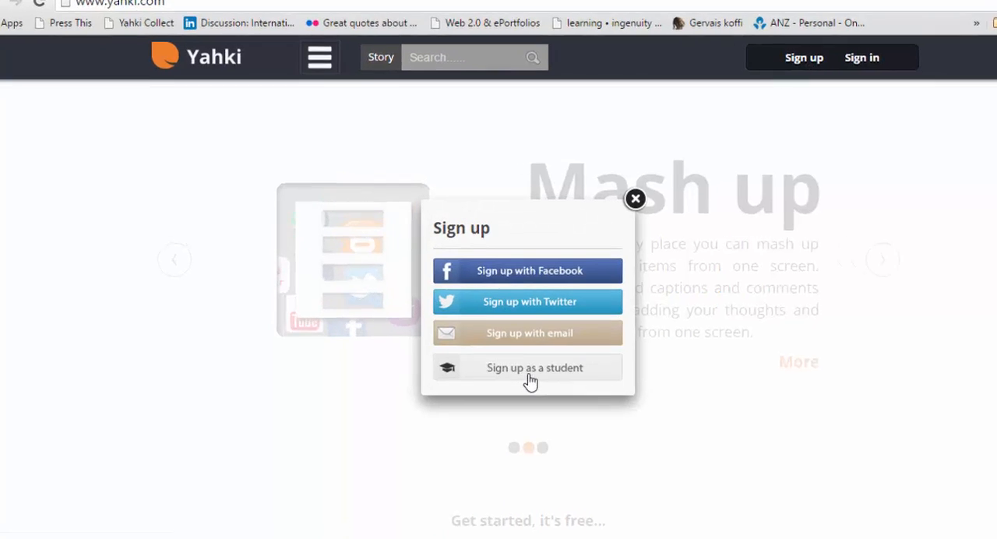
click(534, 368)
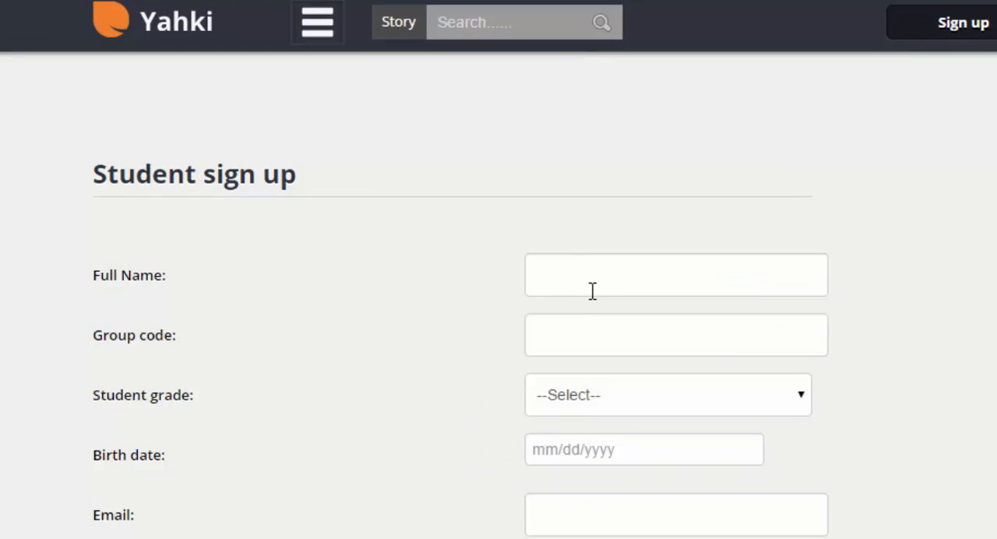
text(Fred Blo)
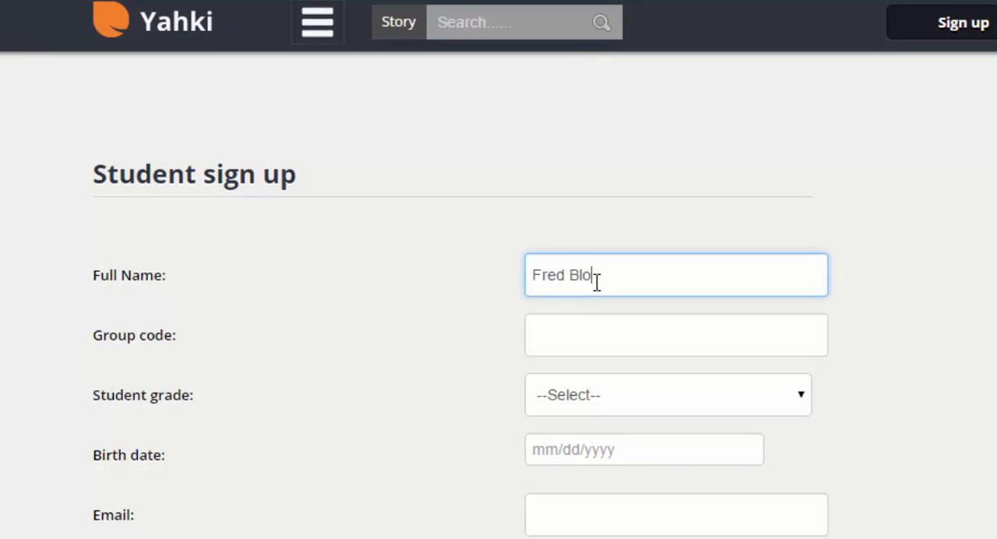
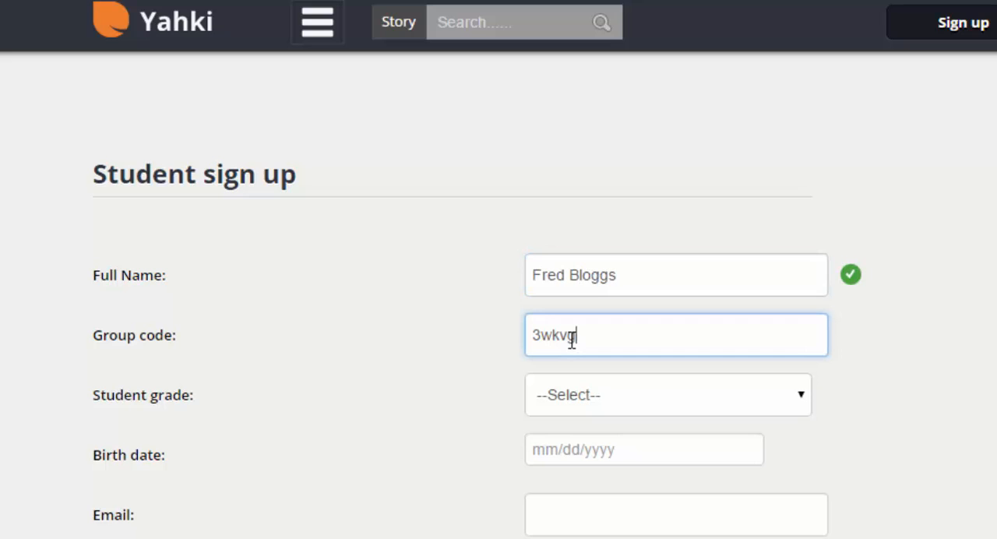
click(666, 394)
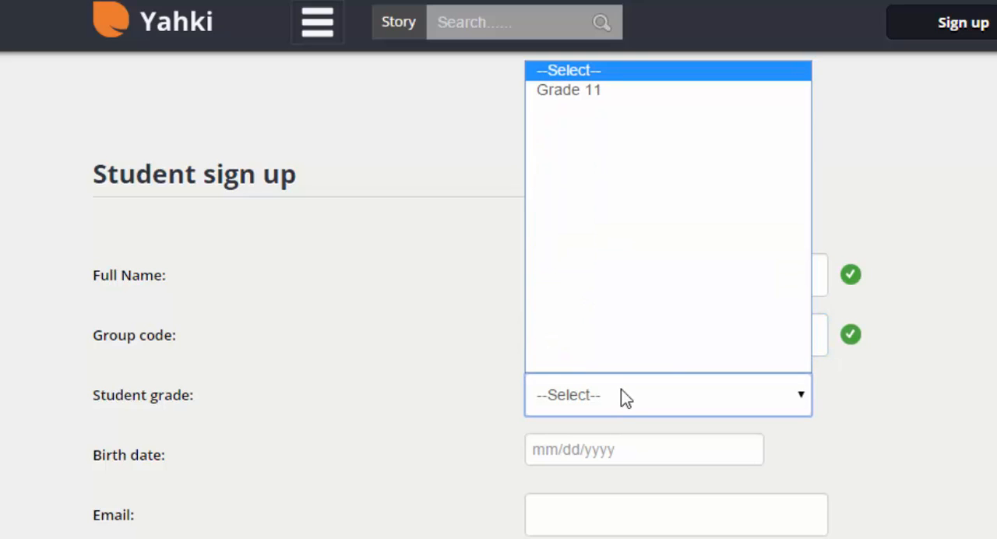
mouse_move(569, 89)
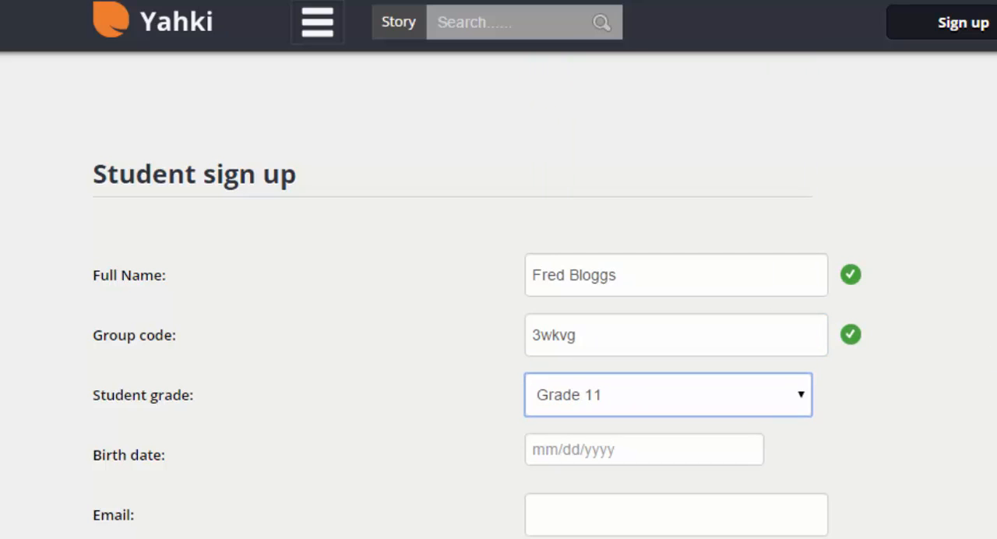
scroll(down, 3)
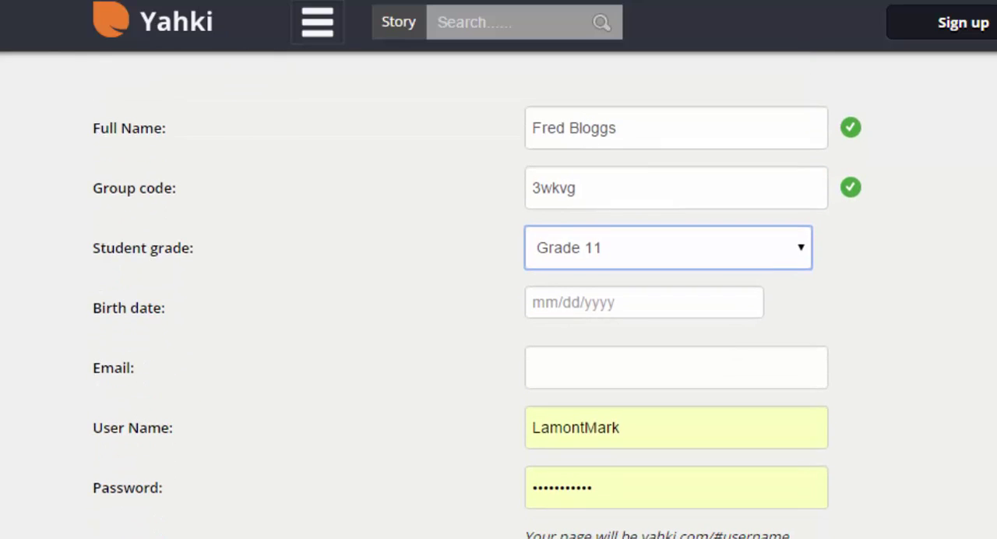
scroll(down, 3)
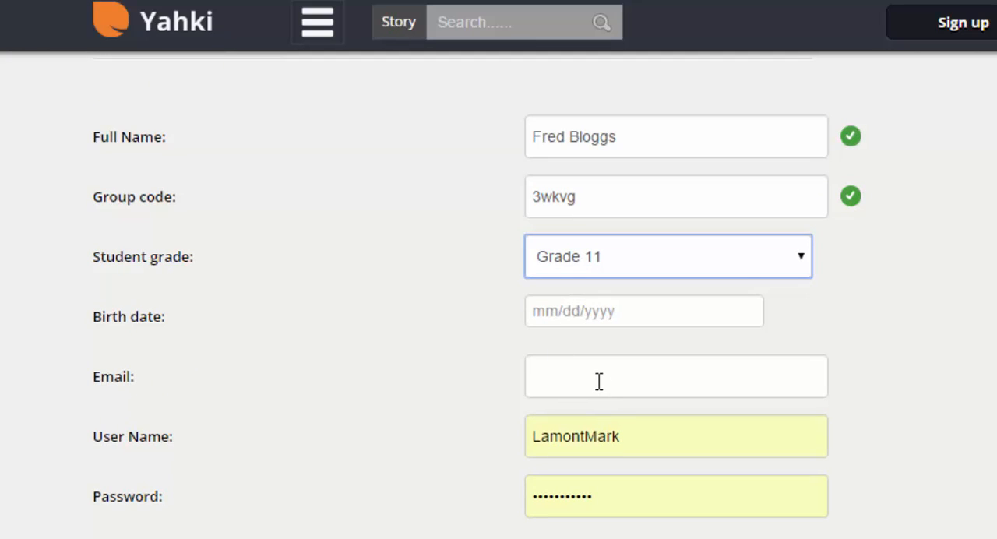
mouse_move(584, 414)
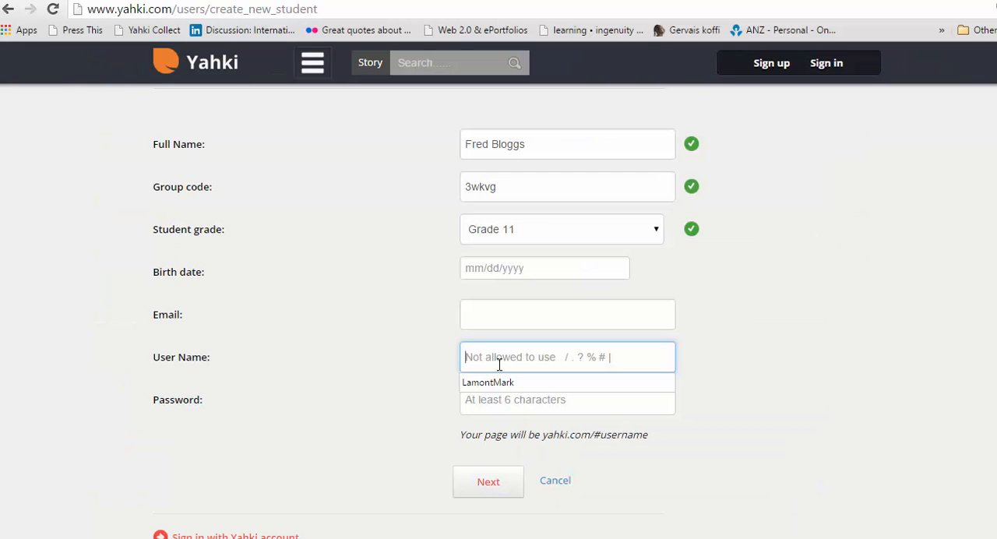
text(FreddieB)
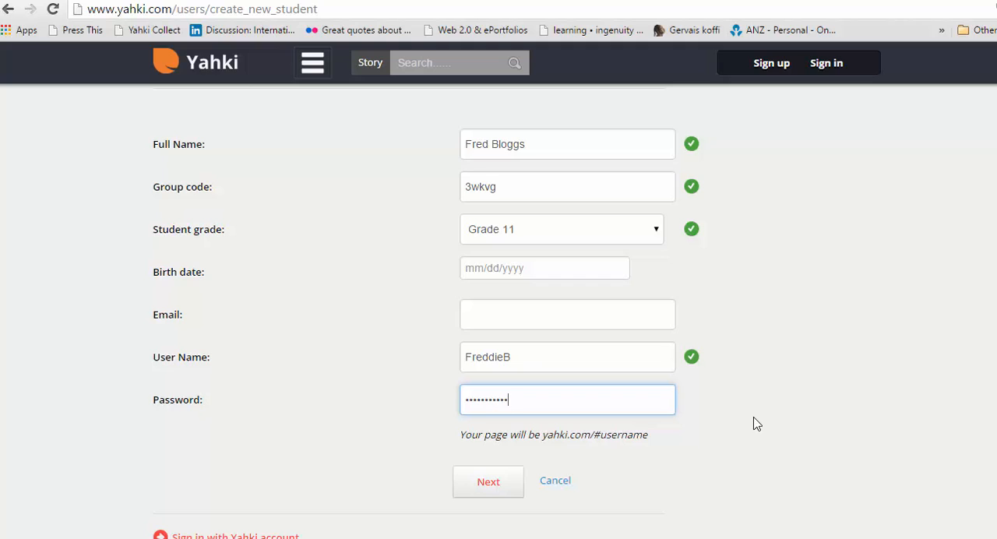
mouse_move(489, 481)
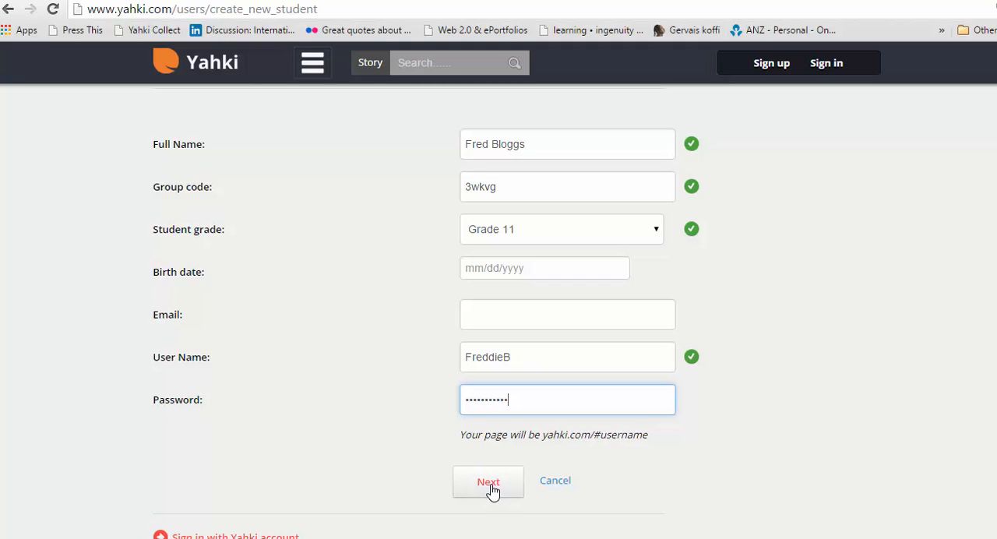
click(489, 482)
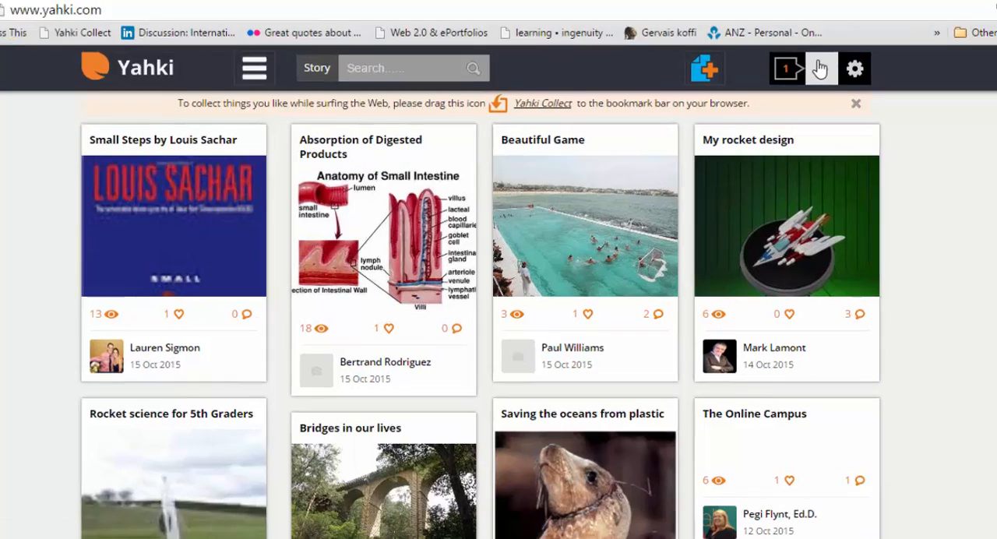
click(787, 69)
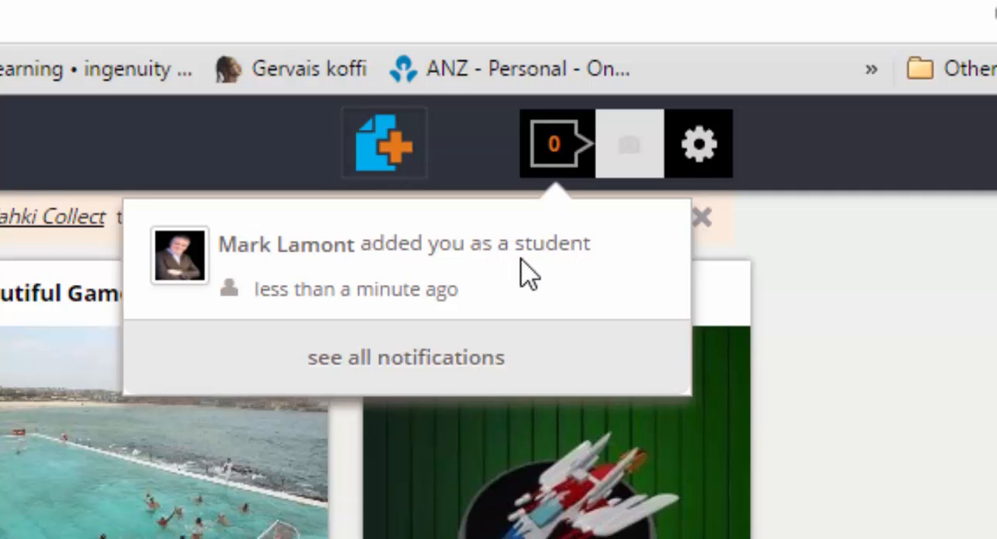
mouse_move(642, 226)
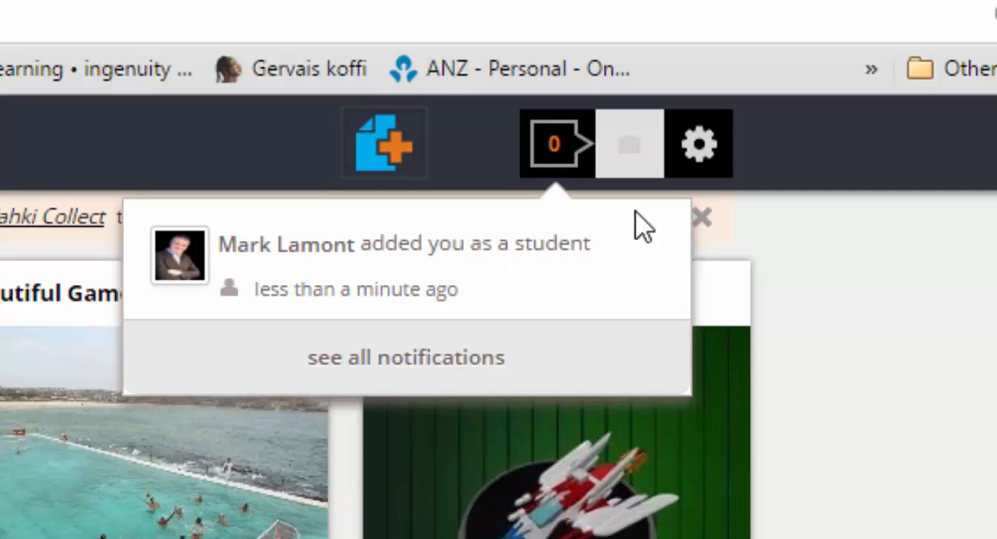